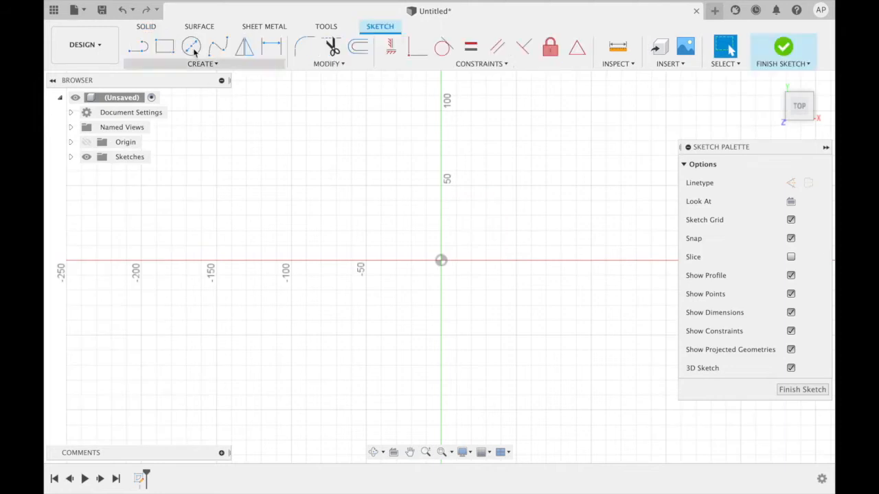
mouse_move(189, 46)
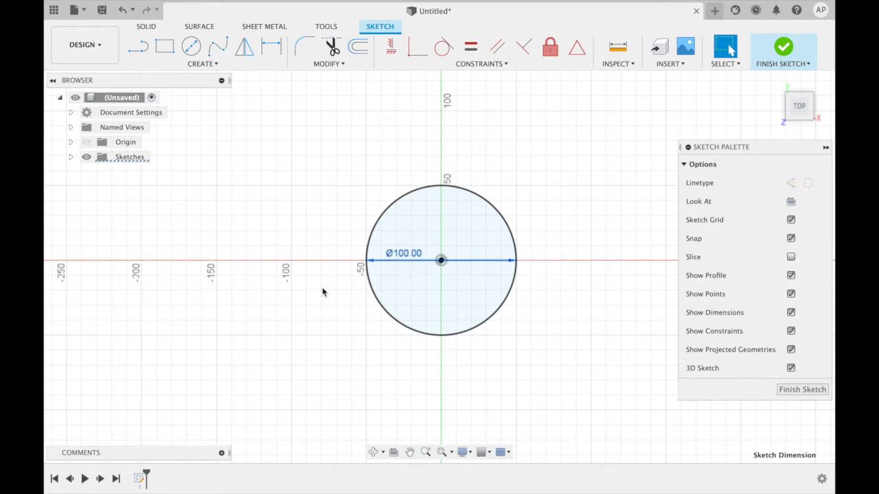
mouse_move(138, 48)
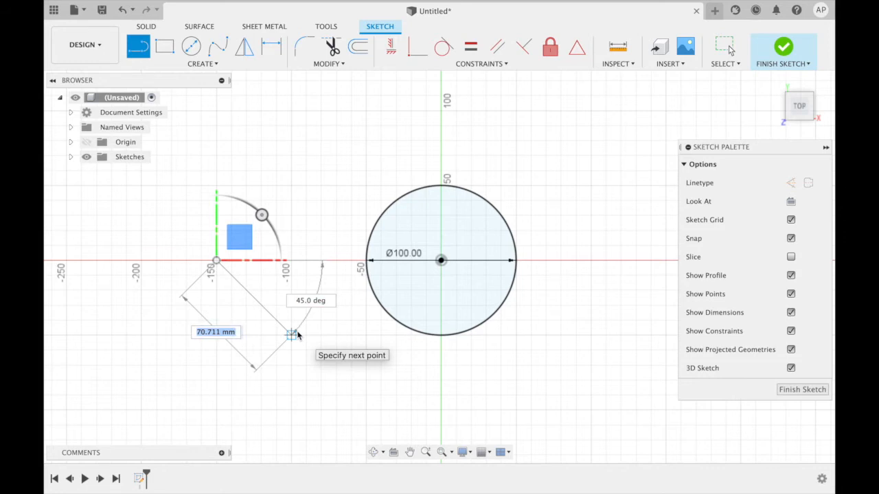
Draw a 75 mm line left of the circle at a 50° angle, length entered as 75.
type("7")
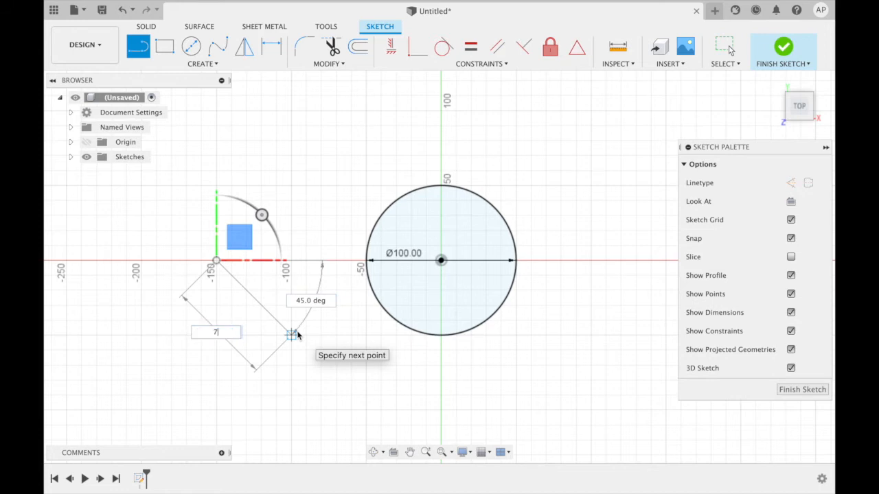
type("5")
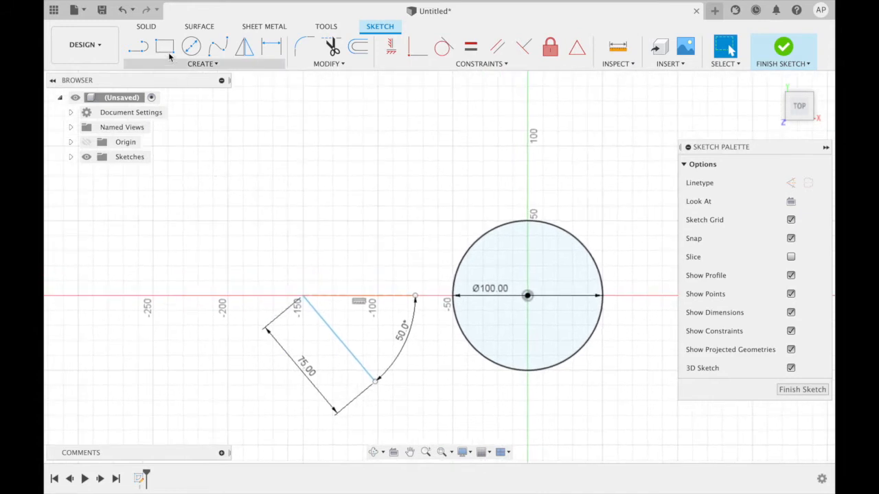
Draw a roughly 100 by 50 mm 2-point rectangle at the sketch's upper left.
left_click(162, 46)
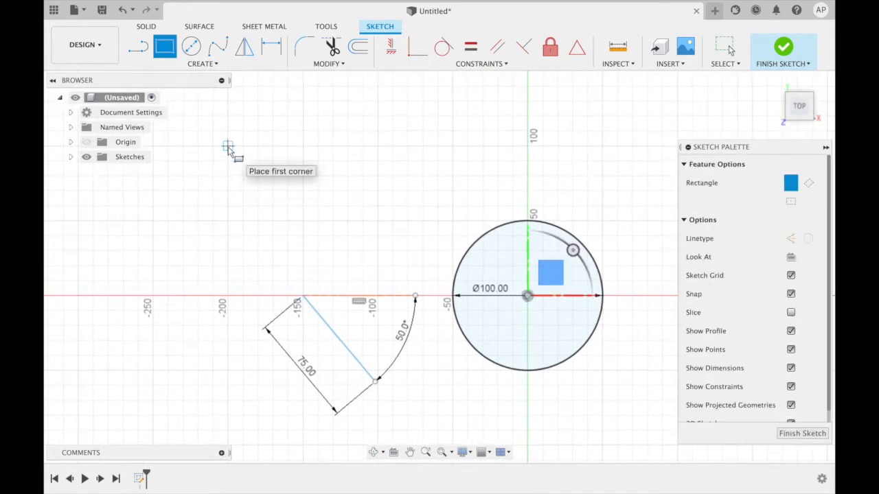
left_click_drag(228, 146, 377, 219)
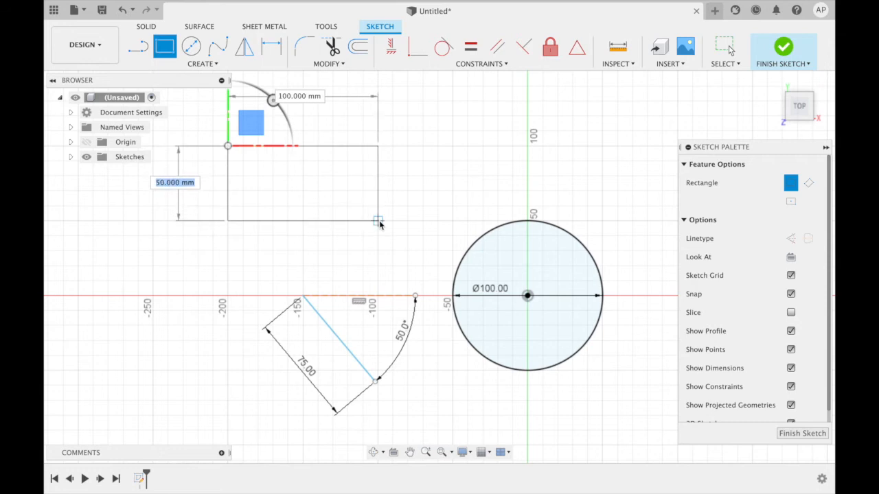
mouse_move(379, 221)
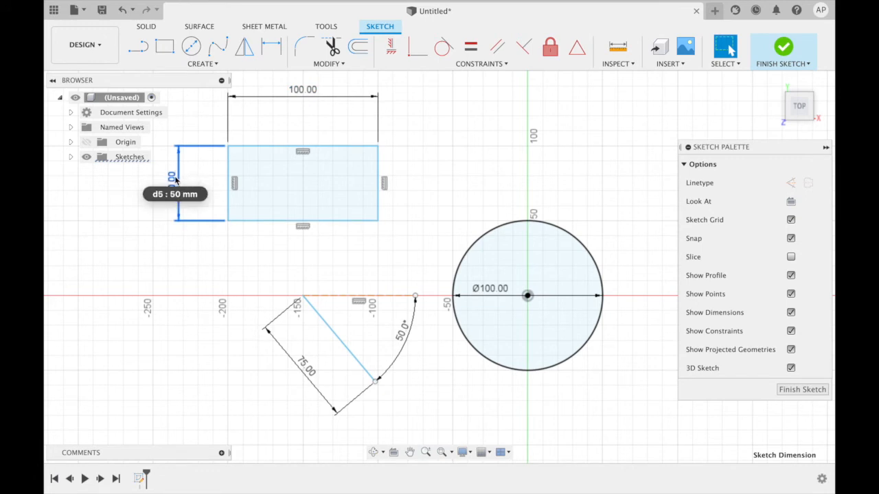
Change the rectangle's height dimension to 75 mm and edit the angled line's length.
double_click(176, 182)
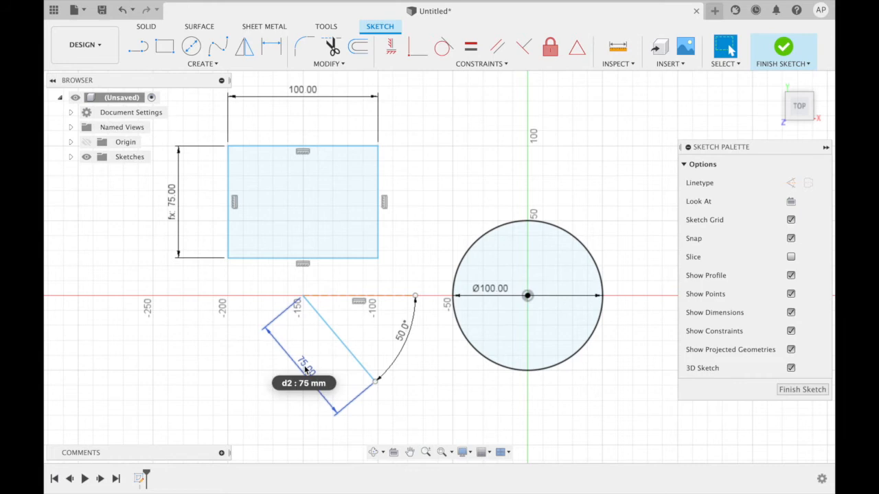
double_click(302, 364)
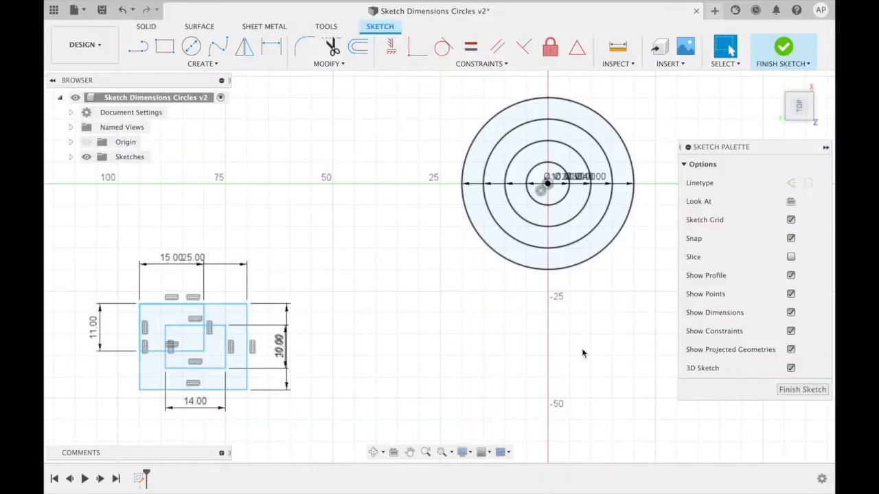
mouse_move(573, 305)
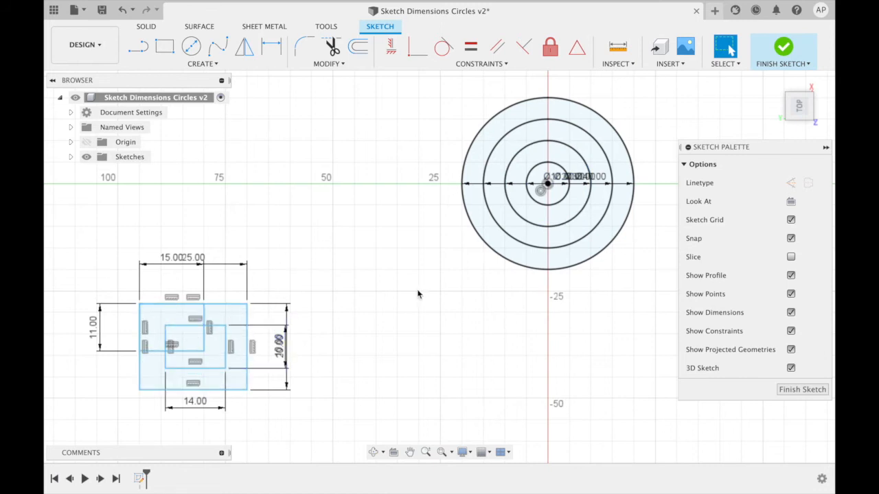
Turn off Show Dimensions in the Sketch Palette to hide the cluttered measurements.
left_click(789, 313)
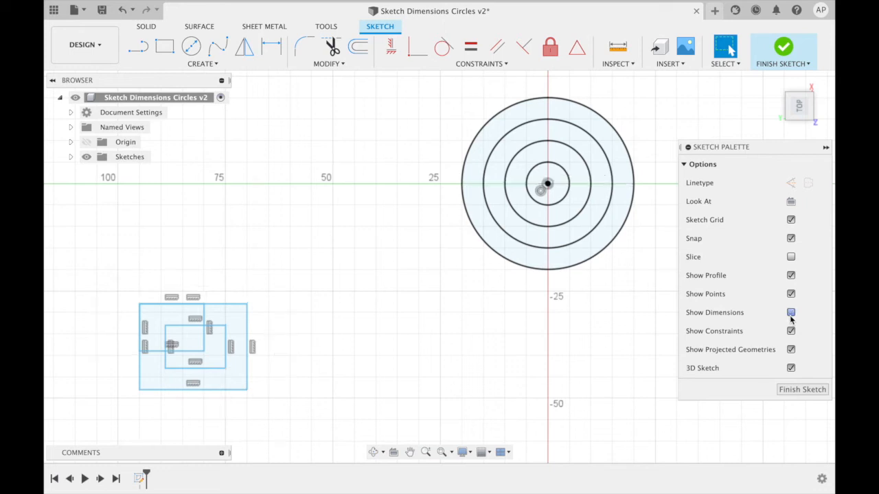
left_click(791, 314)
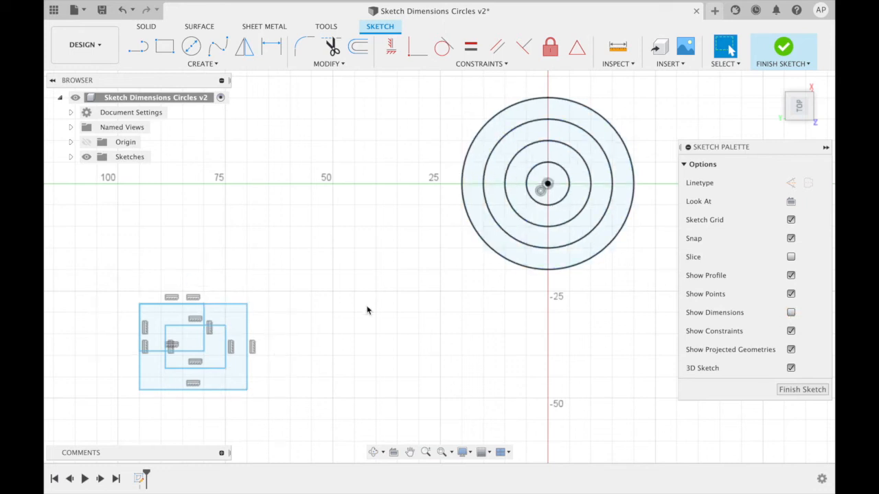
left_click(791, 313)
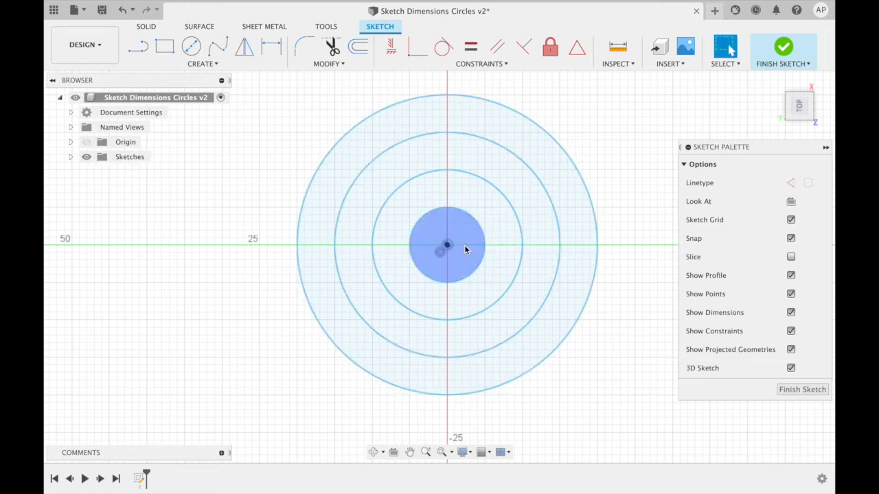
mouse_move(263, 50)
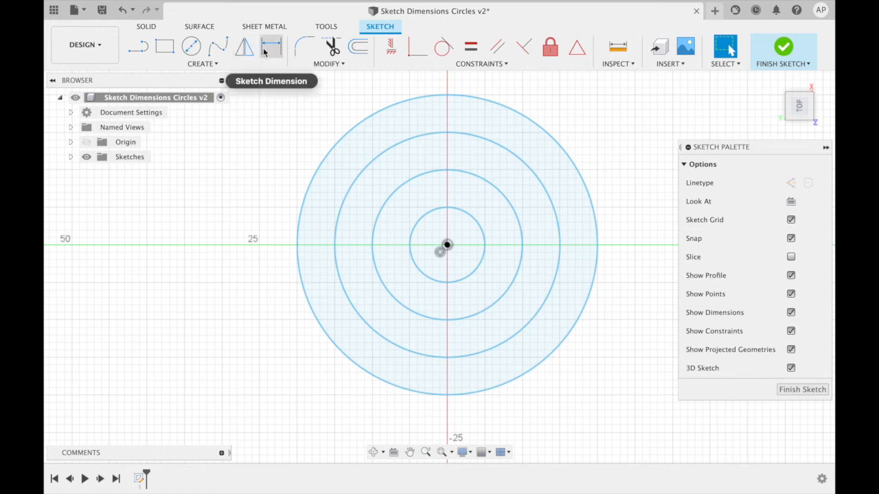
Add diameter dimensions Ø10, Ø20, Ø30 and Ø40 to the concentric circles, labels to the left.
left_click(268, 50)
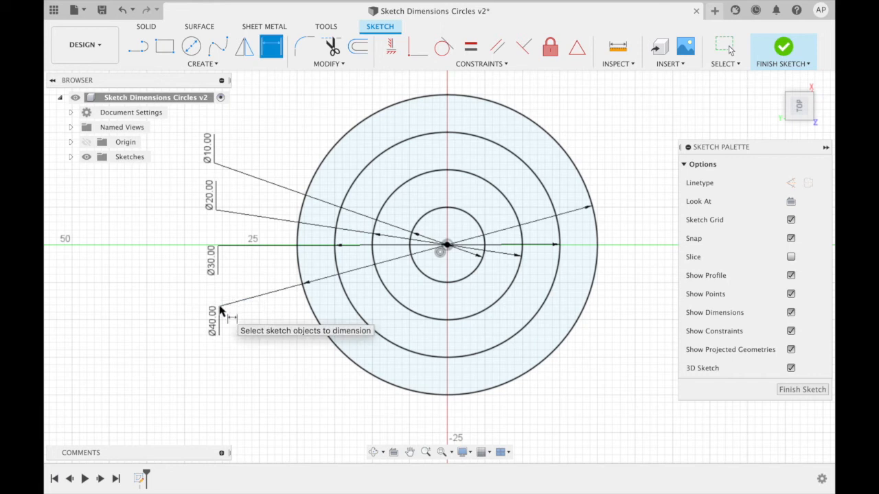
mouse_move(291, 194)
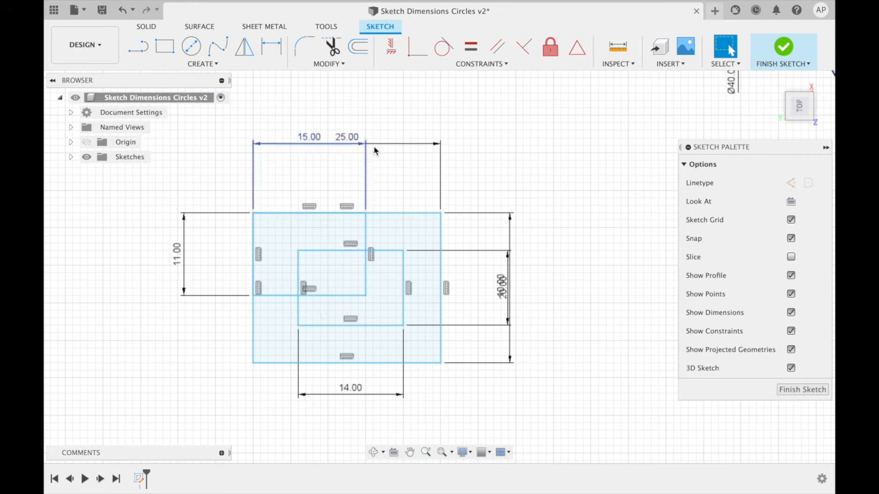
mouse_move(291, 150)
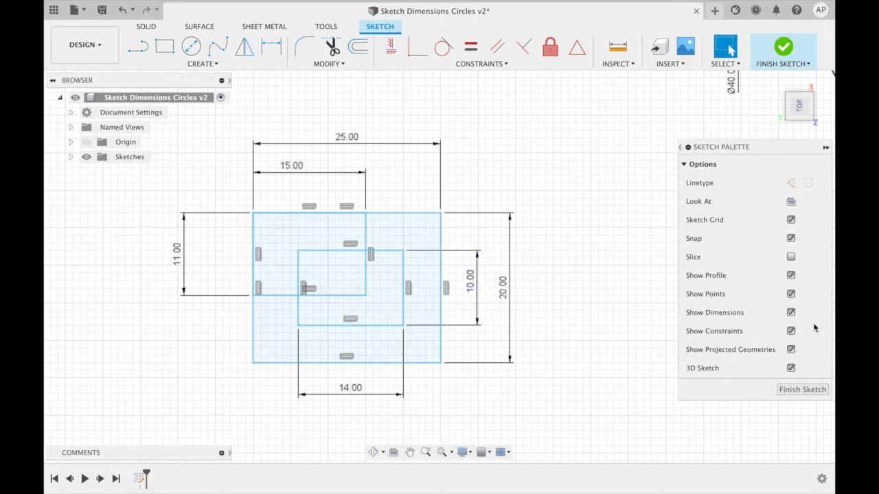
Spread the overlapping 25.00 and 20.00 rectangle dimensions so all four read clearly.
left_click(784, 46)
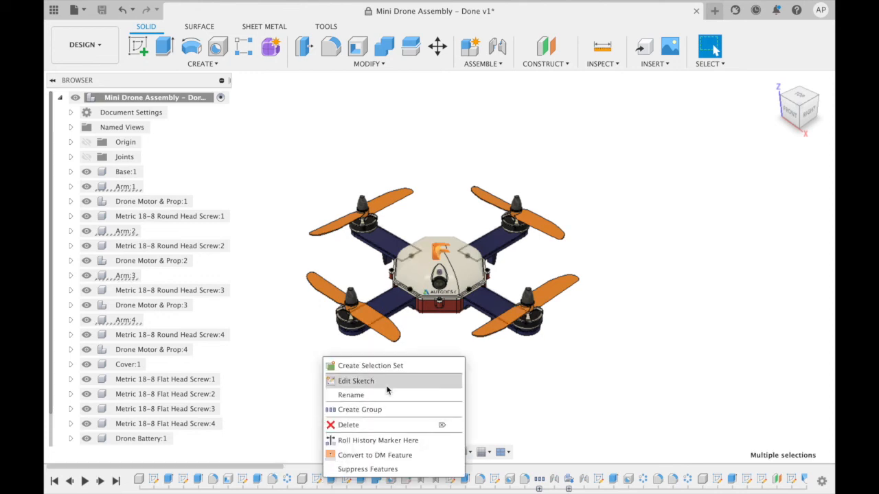
Edit the Arm:1 sketch from the Mini Drone Assembly timeline.
left_click(389, 390)
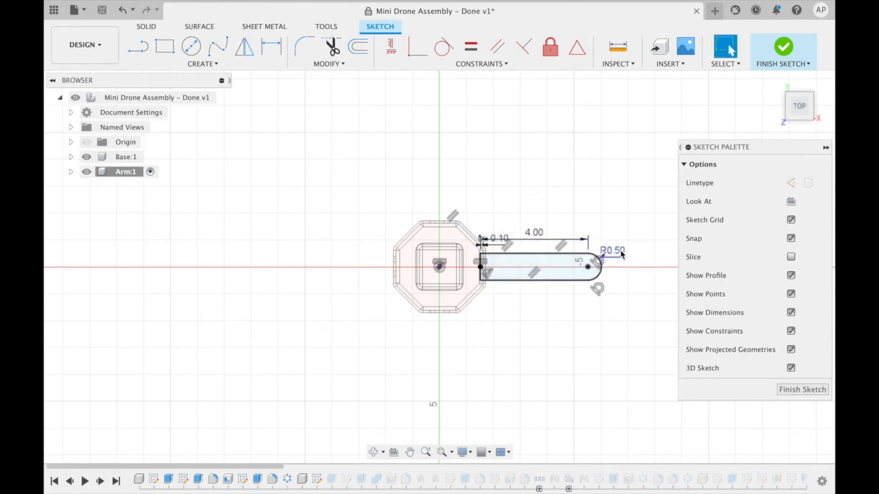
Set the arm tip's R0.50 radius dimension to 1in.
double_click(612, 249)
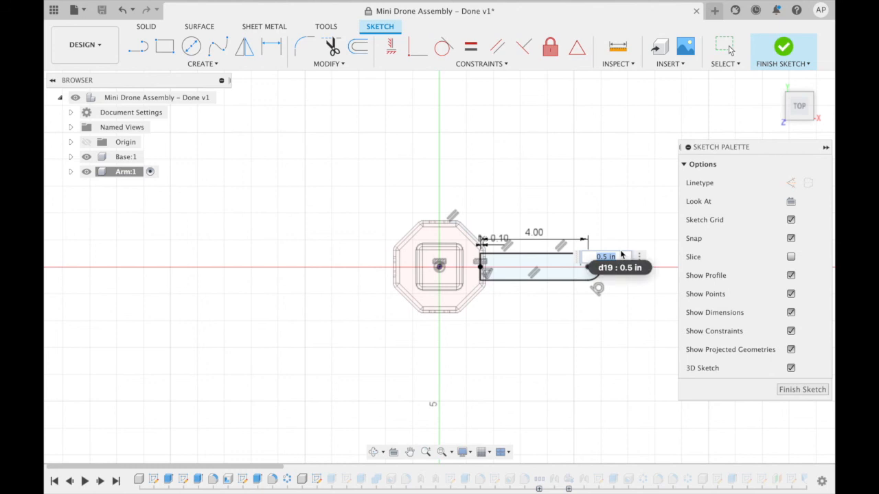
type("1in")
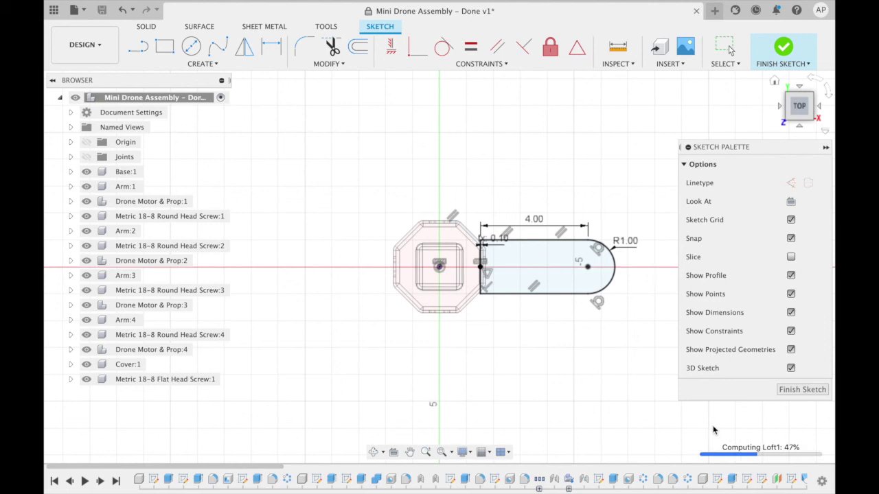
mouse_move(624, 391)
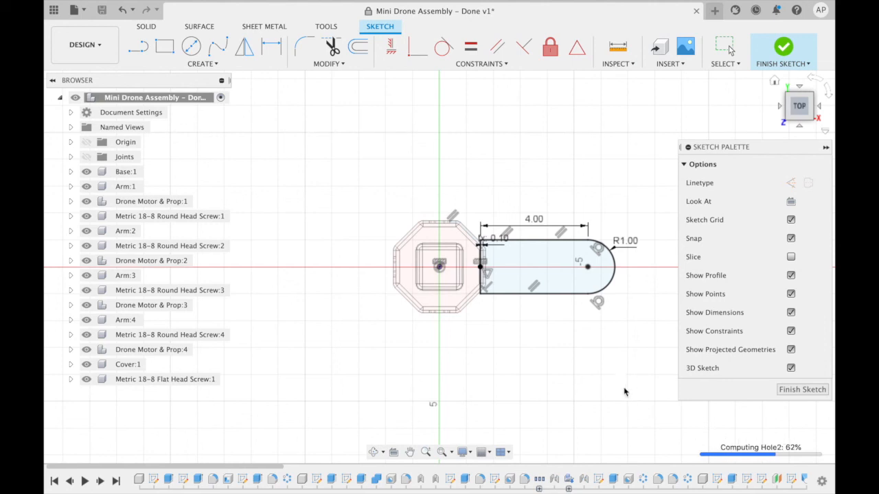